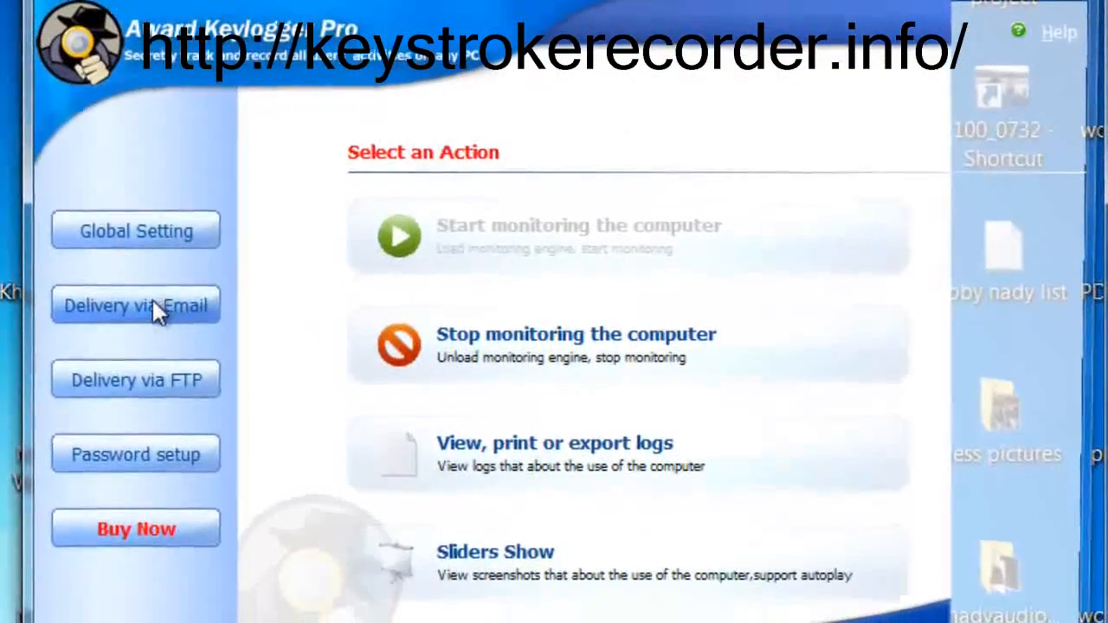
left_click(135, 304)
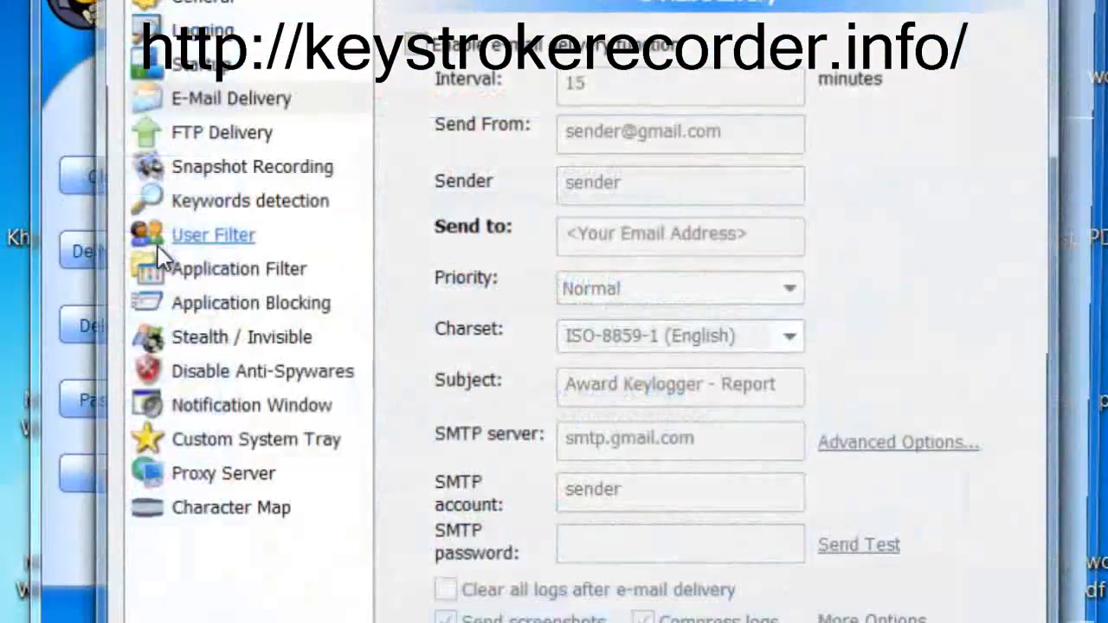
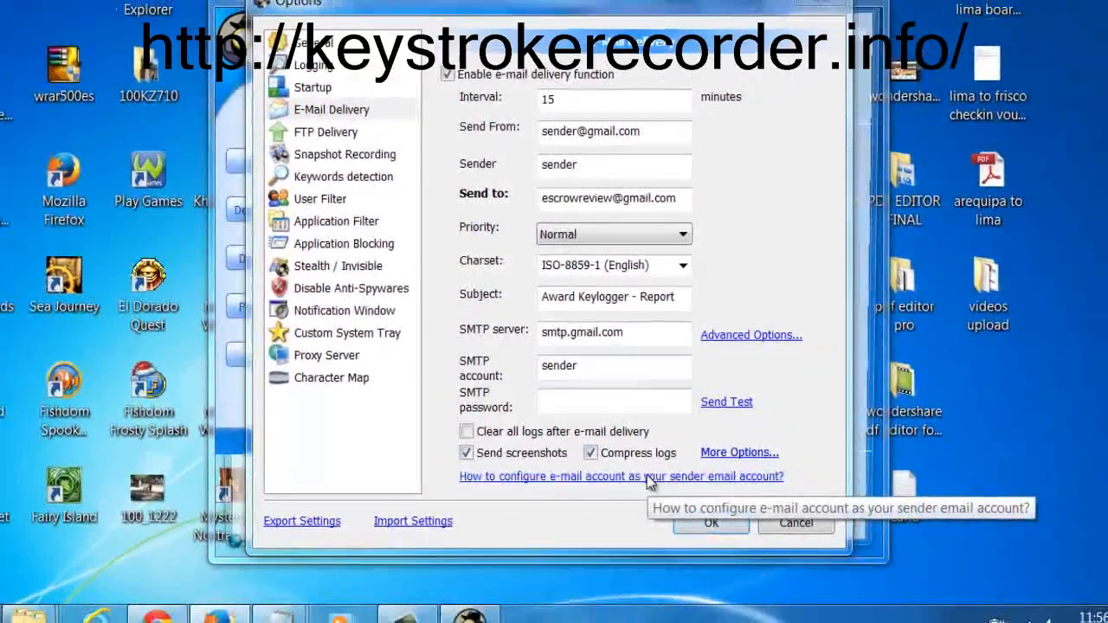
left_click(620, 476)
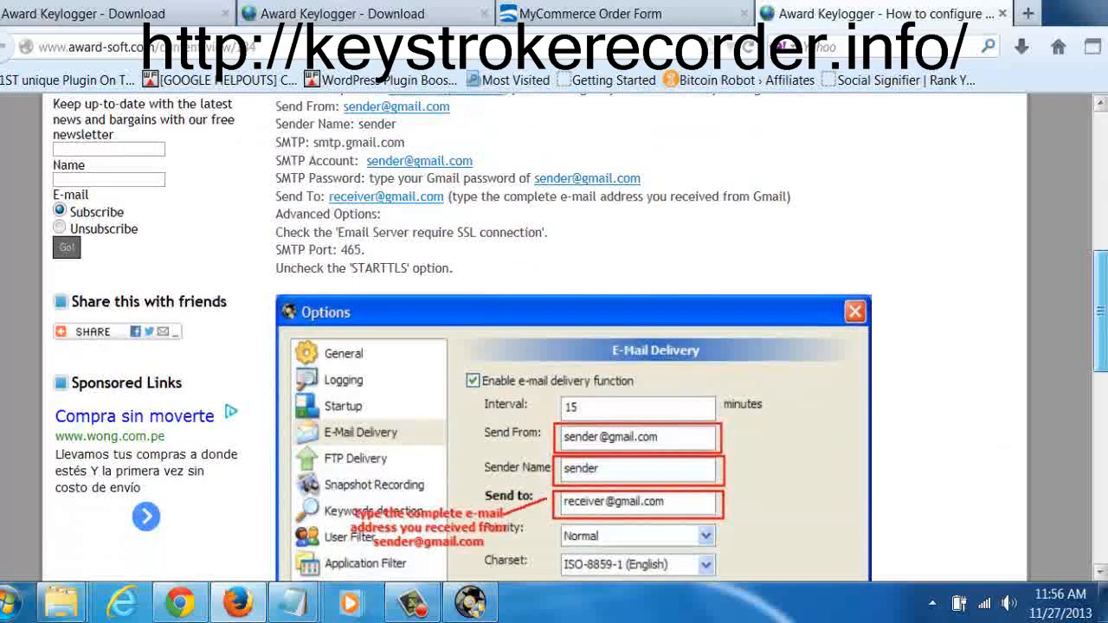
Scroll the help page down to the Gmail SMTP configuration steps.
scroll("down", 3)
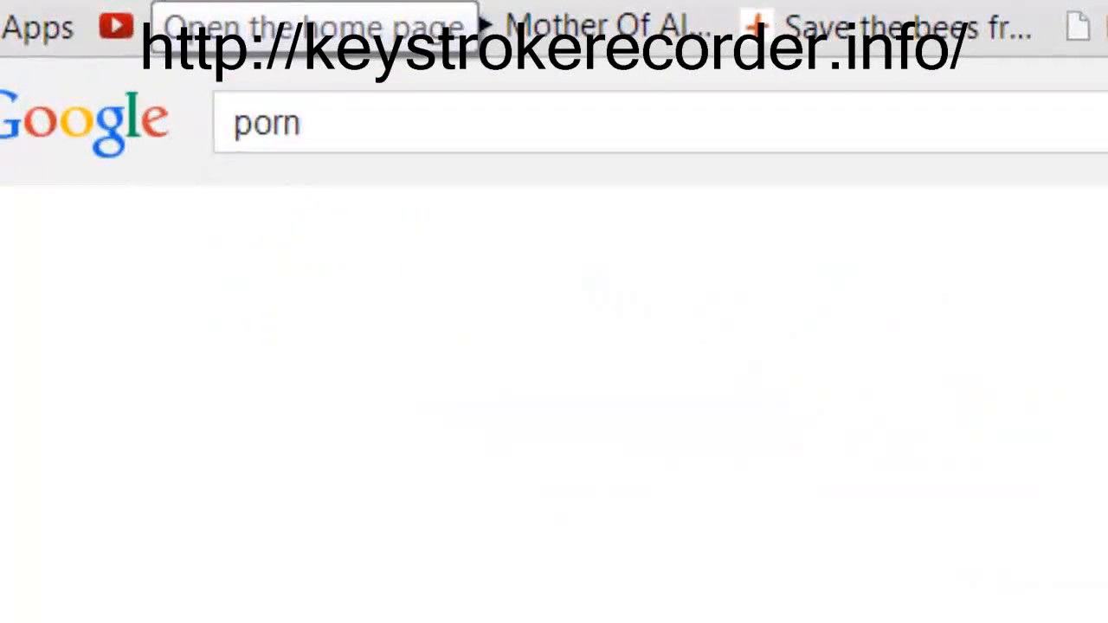
Run a Google search for 'porn', then another for 'sex', as test keystrokes.
key("Return")
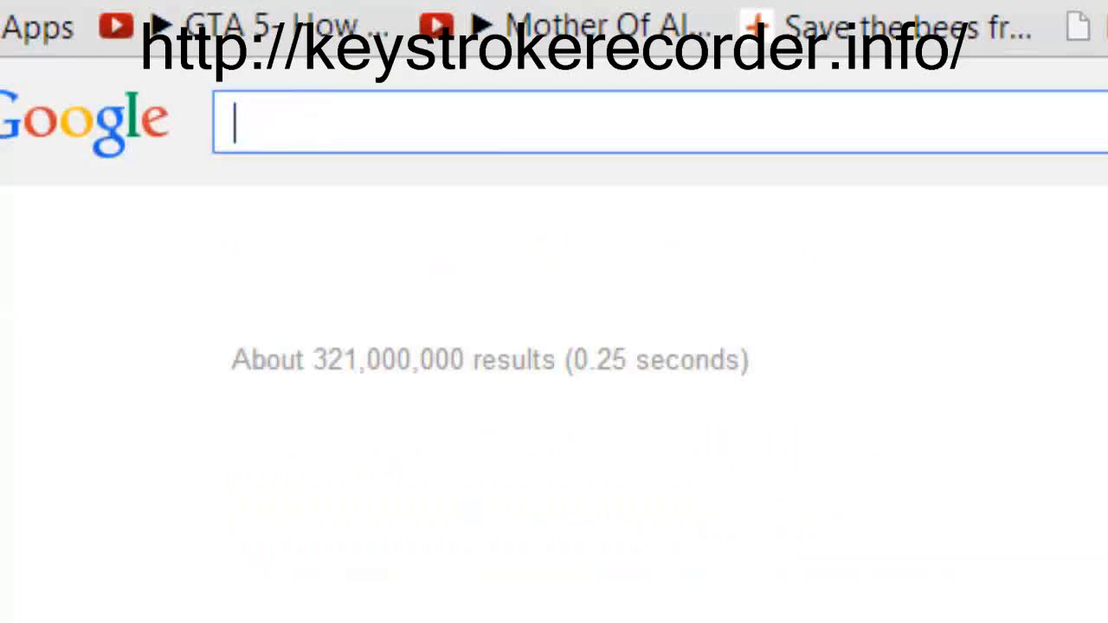
type("sex")
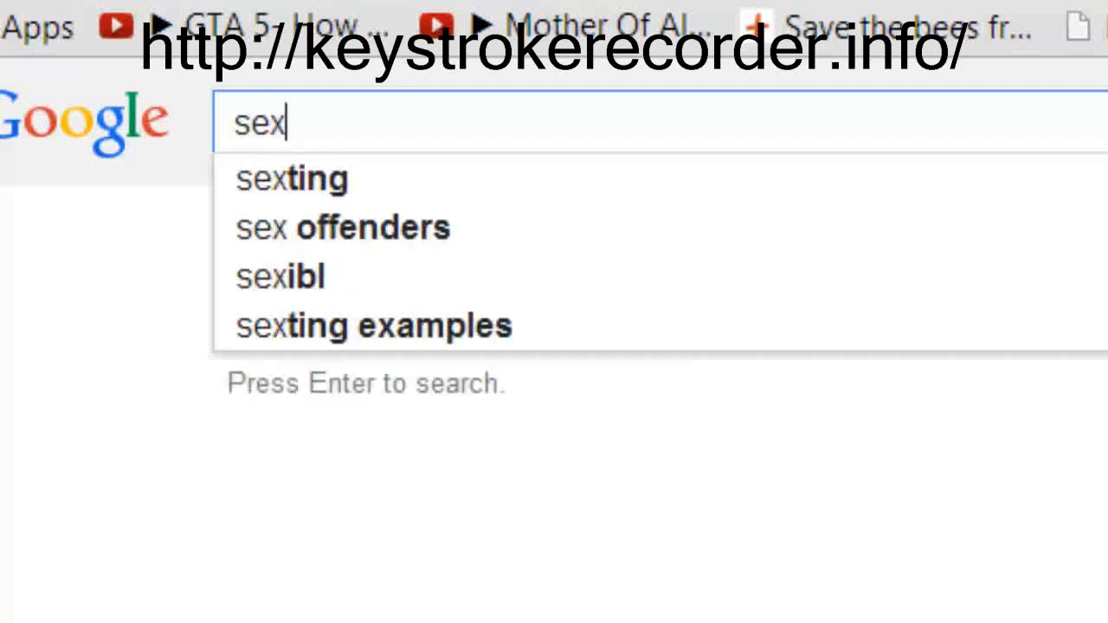
key("Return")
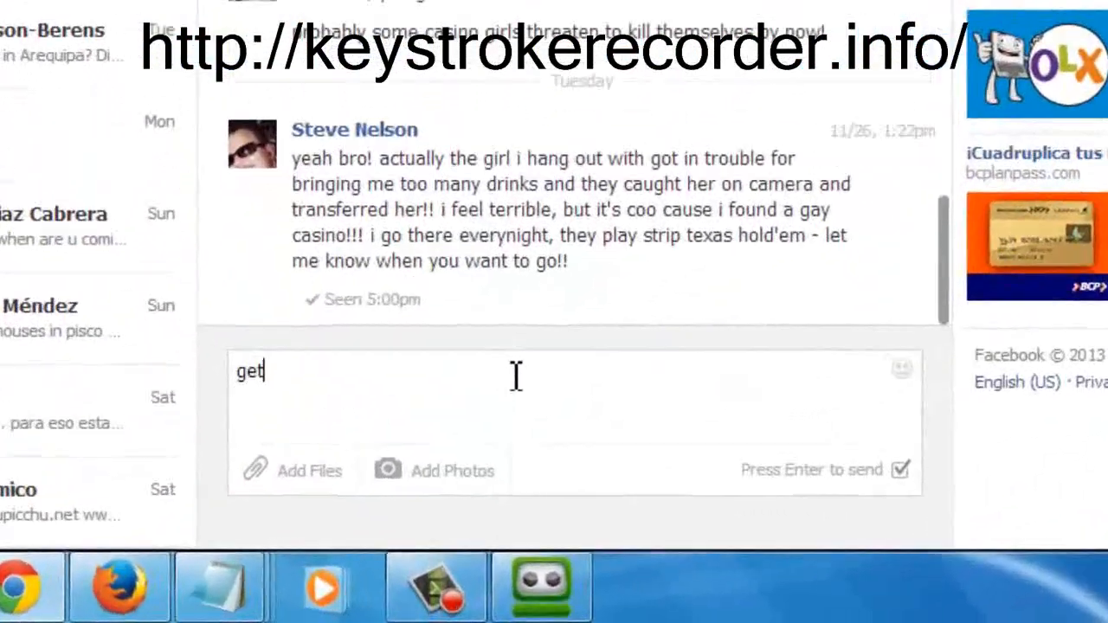
Write test chat messages in a Facebook conversation and then in a Skype chat.
type("toge")
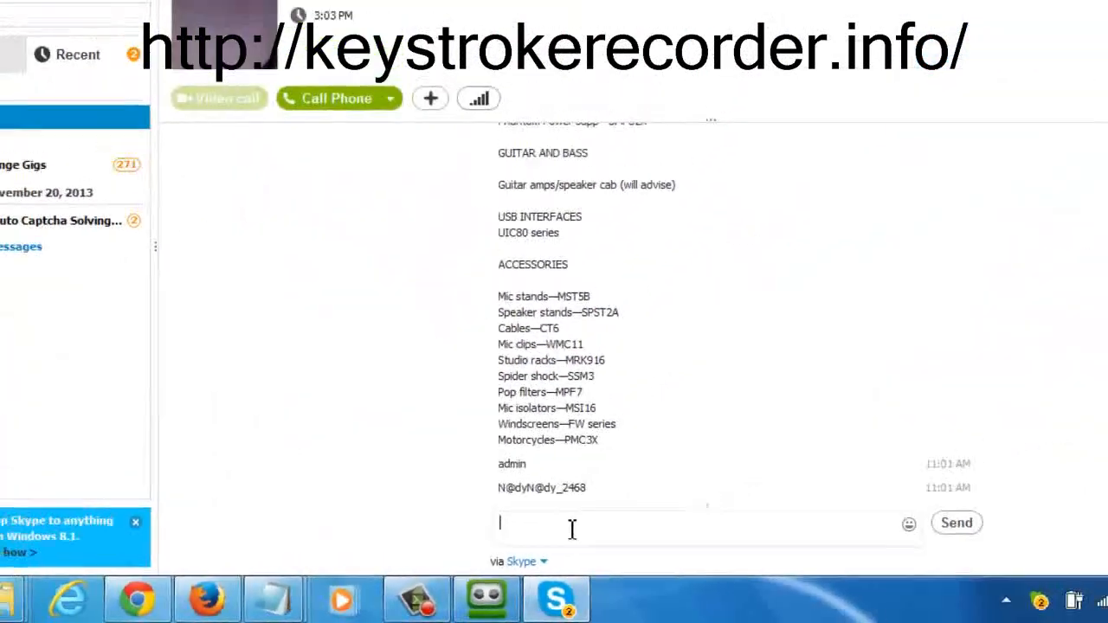
type("did y")
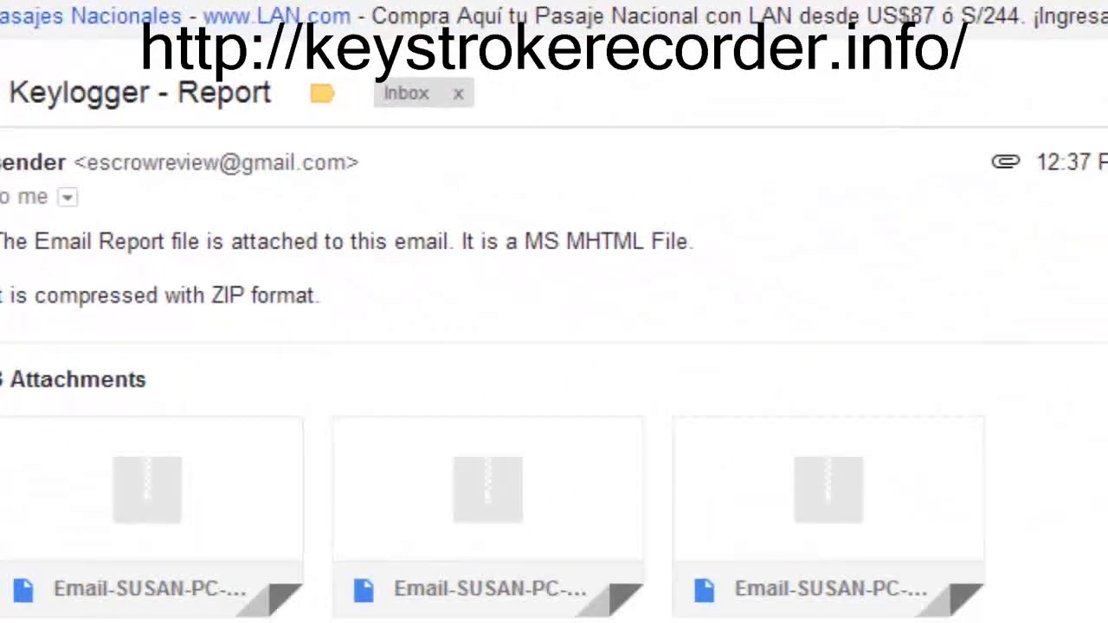
Scroll the received Award Keylogger report e-mail down to its attached report files.
scroll("down", 3)
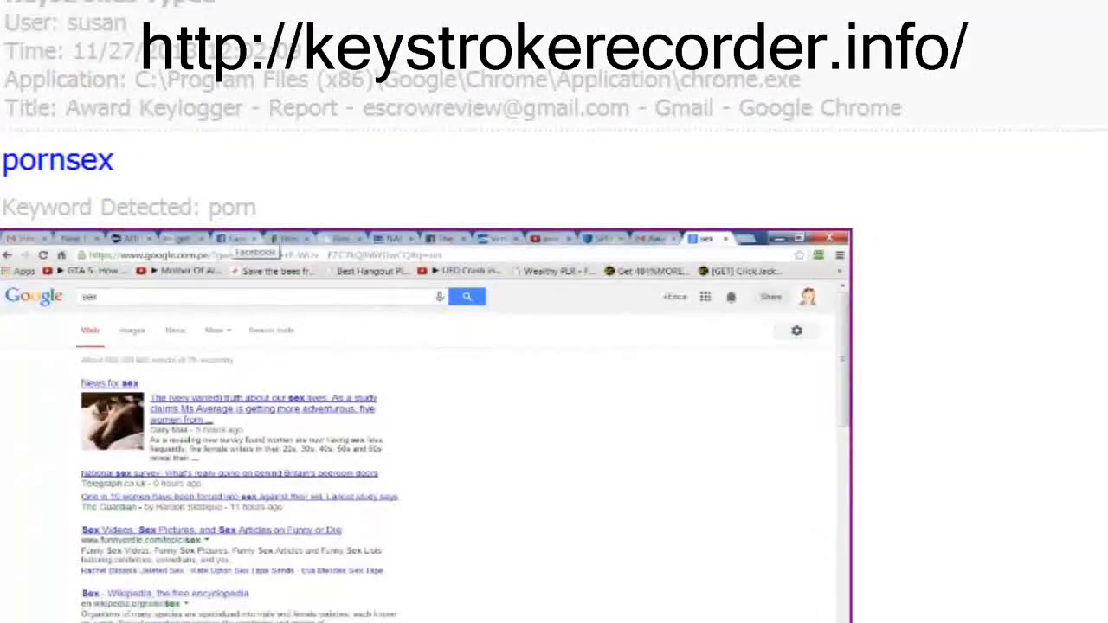
Scroll through the report's logged search and chat keystrokes, flagged keywords and screenshots.
scroll("down", 3)
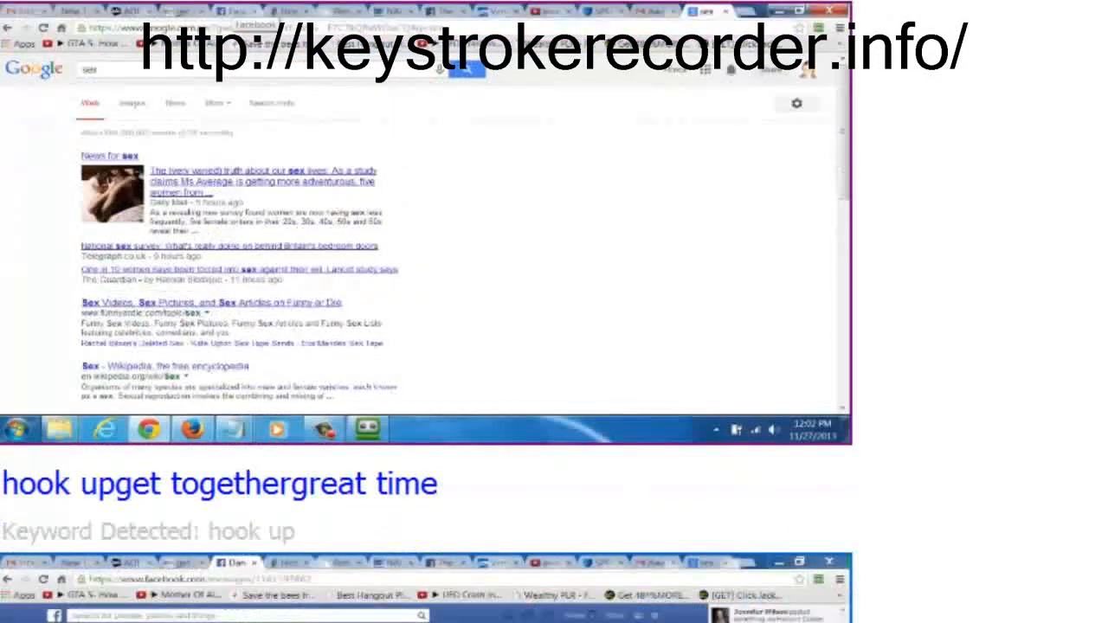
scroll("down", 3)
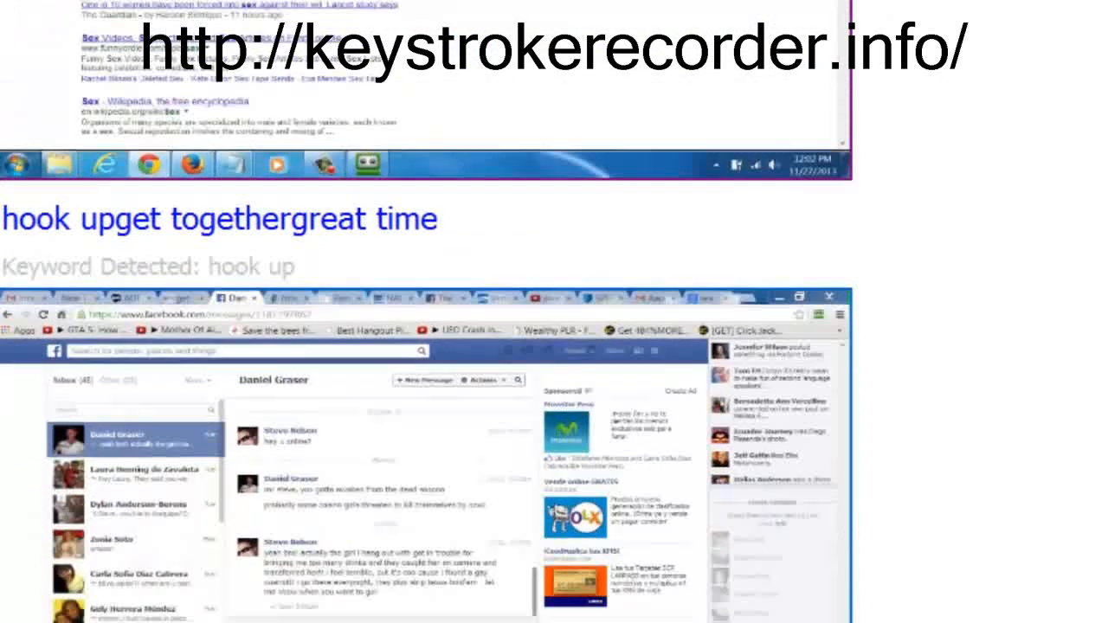
scroll("down", 3)
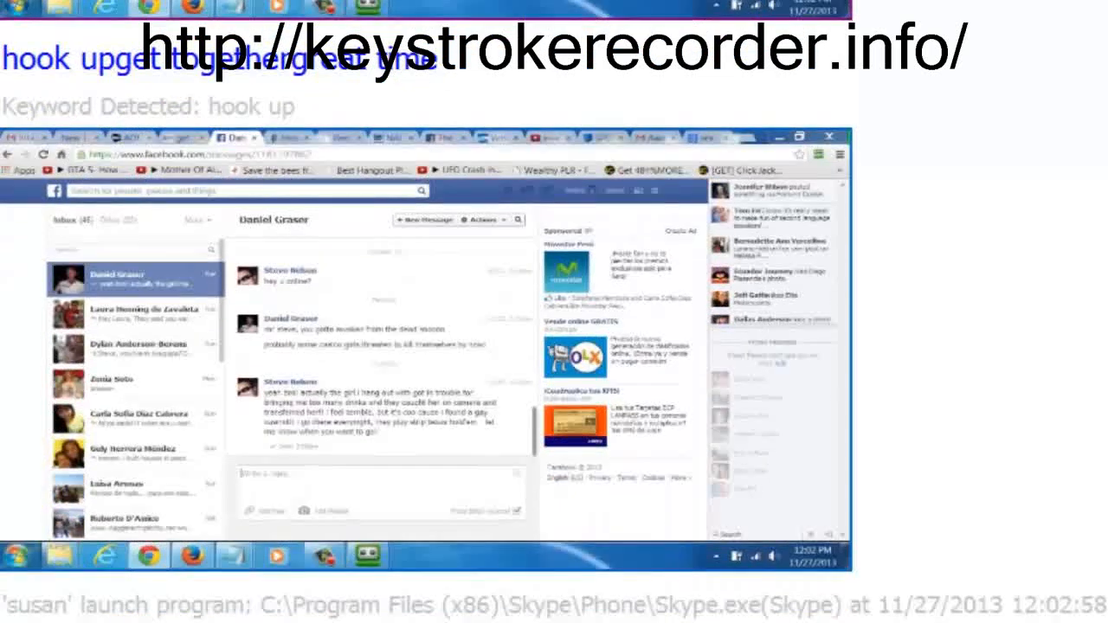
scroll("down", 3)
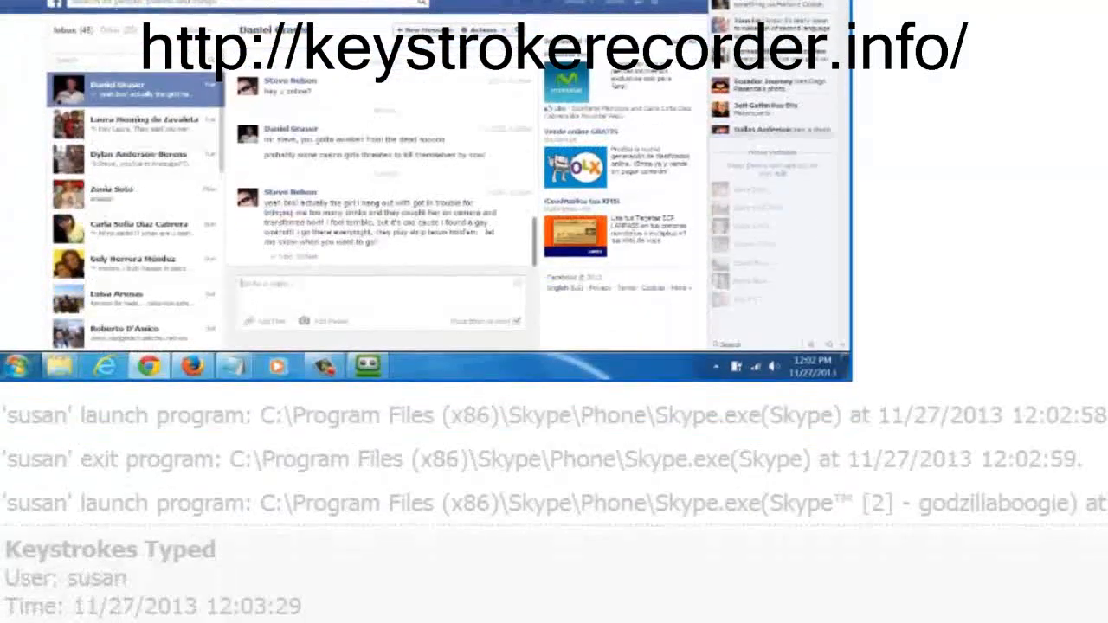
scroll("down", 3)
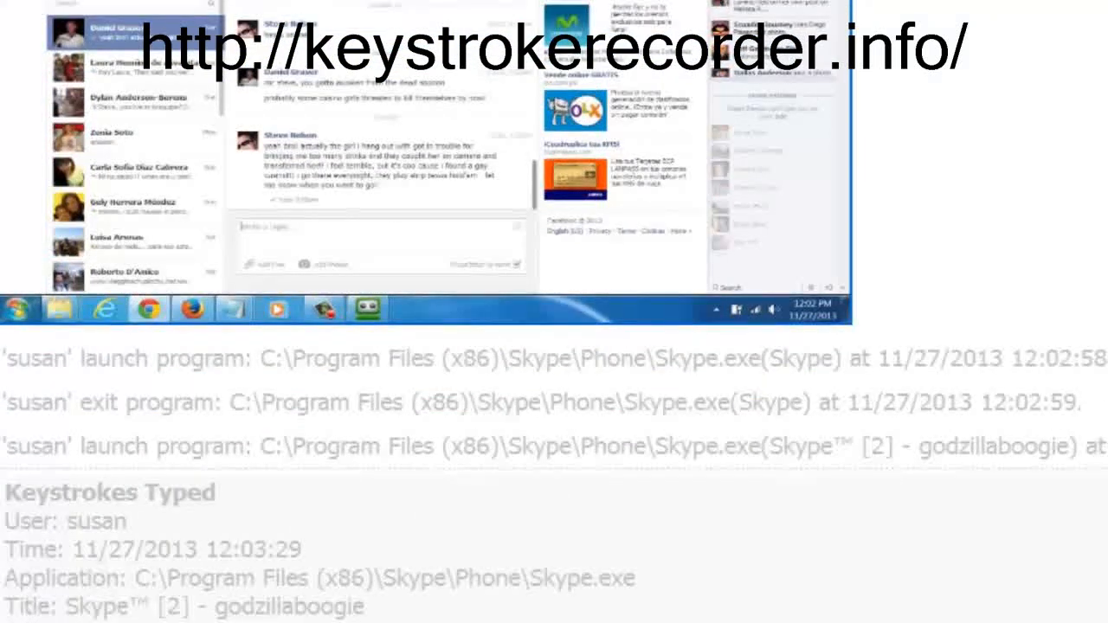
scroll("down", 3)
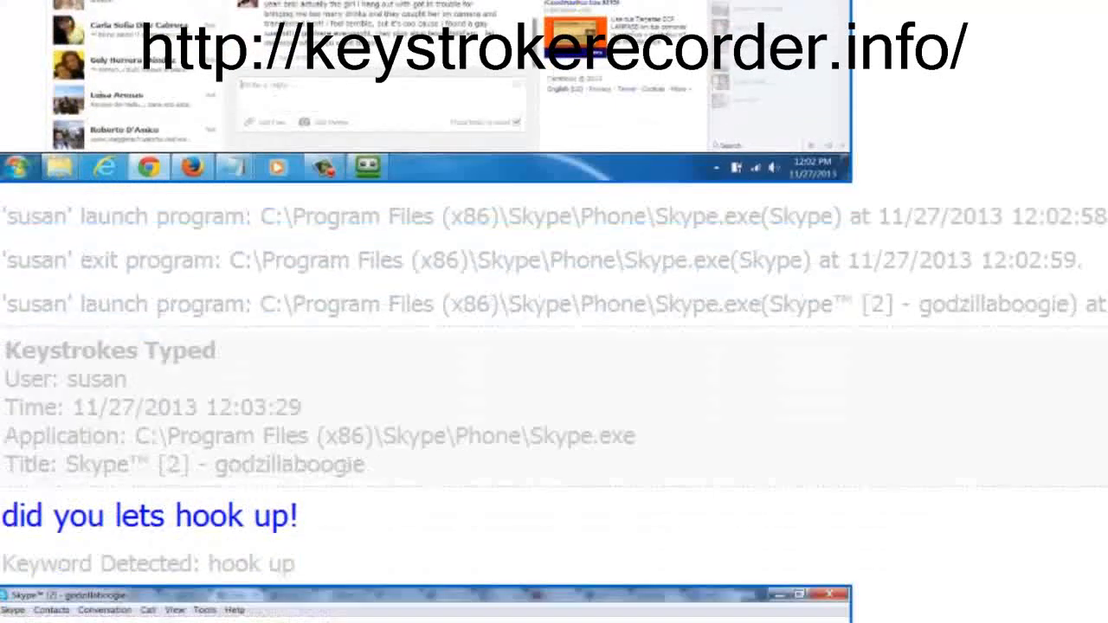
scroll("down", 3)
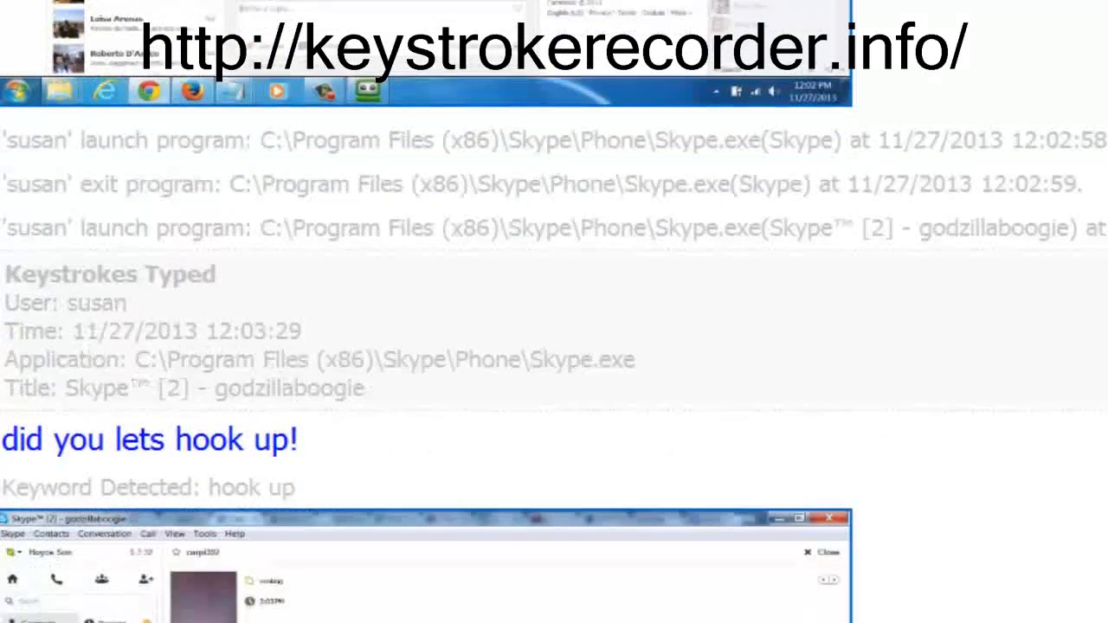
scroll("down", 3)
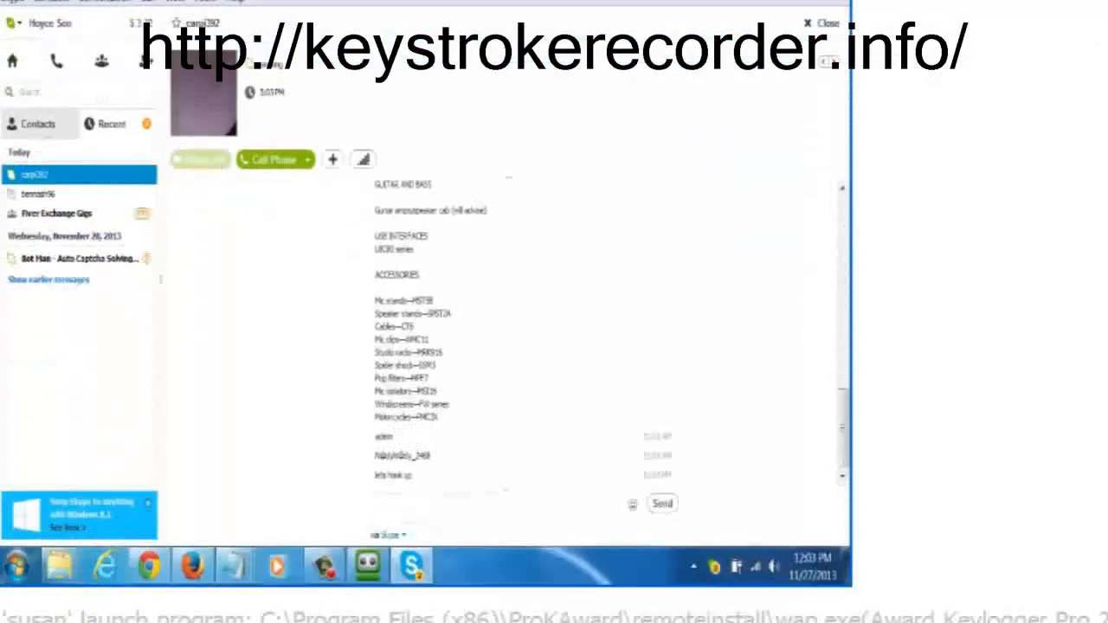
scroll("down", 3)
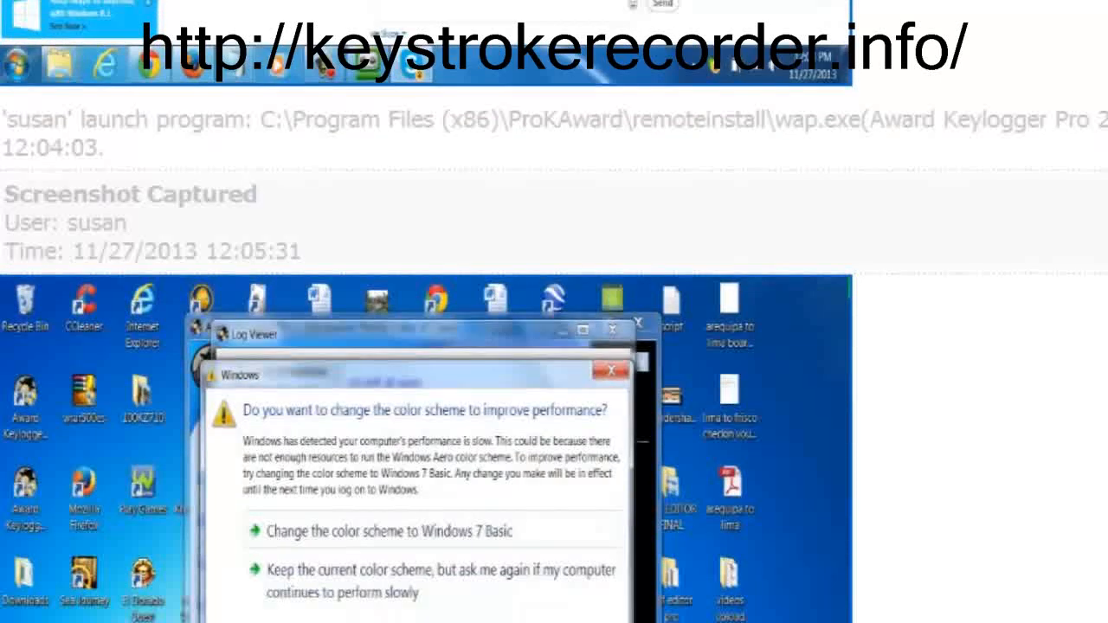
Scroll through the remaining Screenshot Captured entries before returning to the keylogger window.
scroll("down", 3)
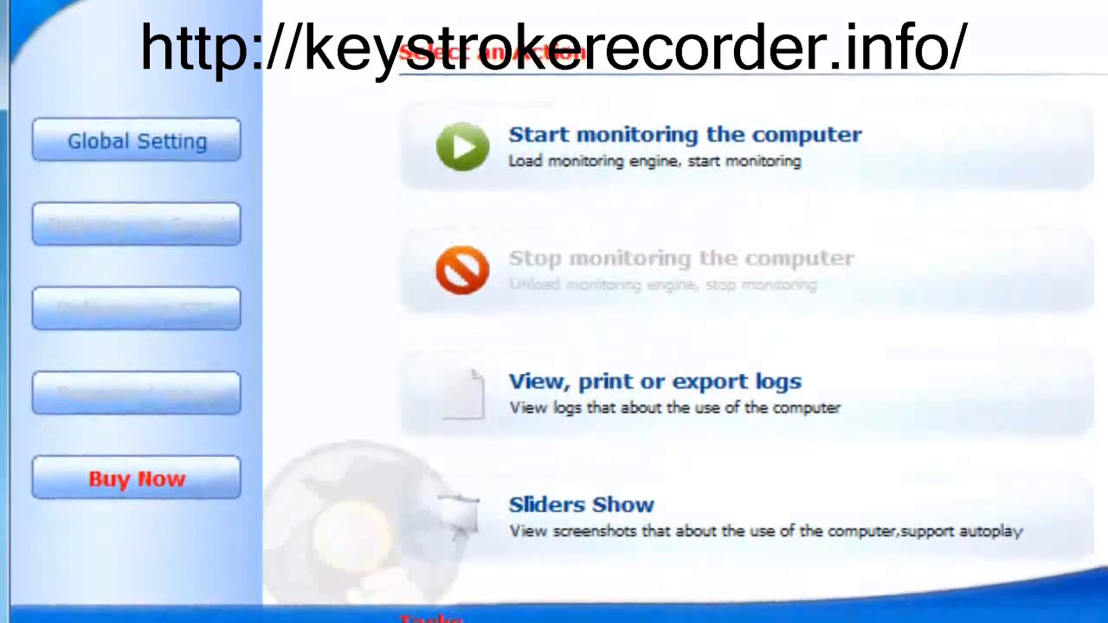
scroll("down", 3)
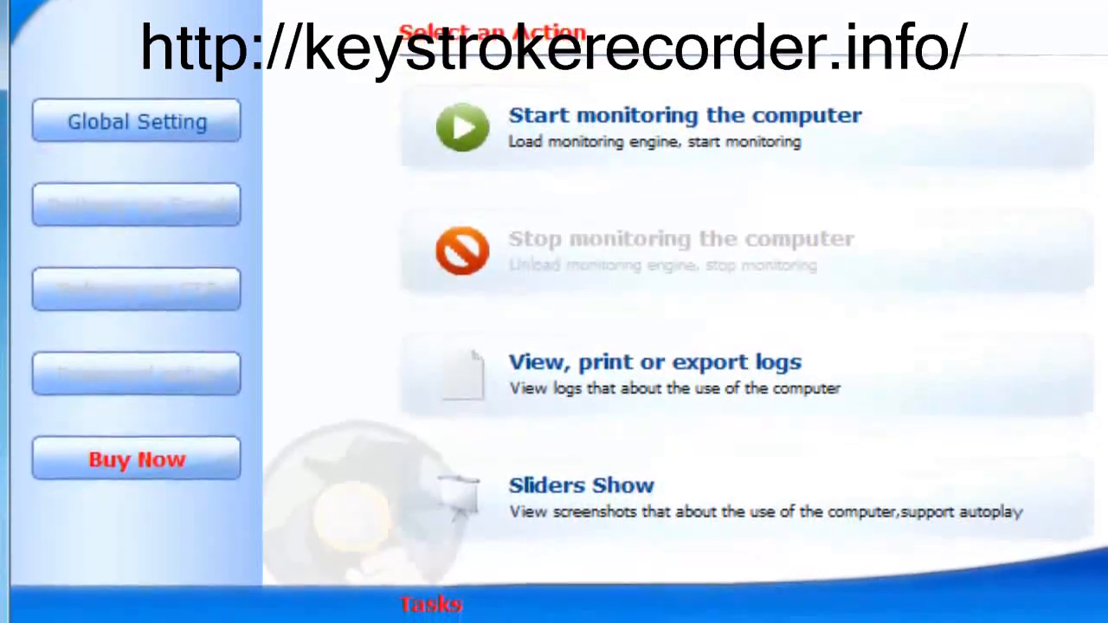